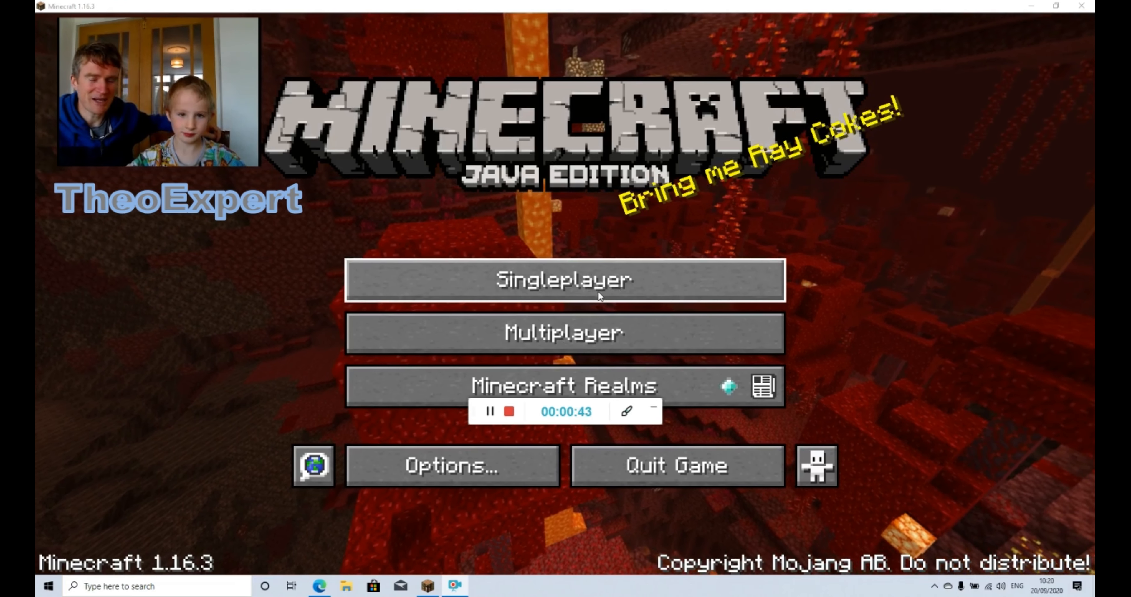
# Choose Singleplayer on the title screen to show the saved worlds list.
pyautogui.click(565, 280)
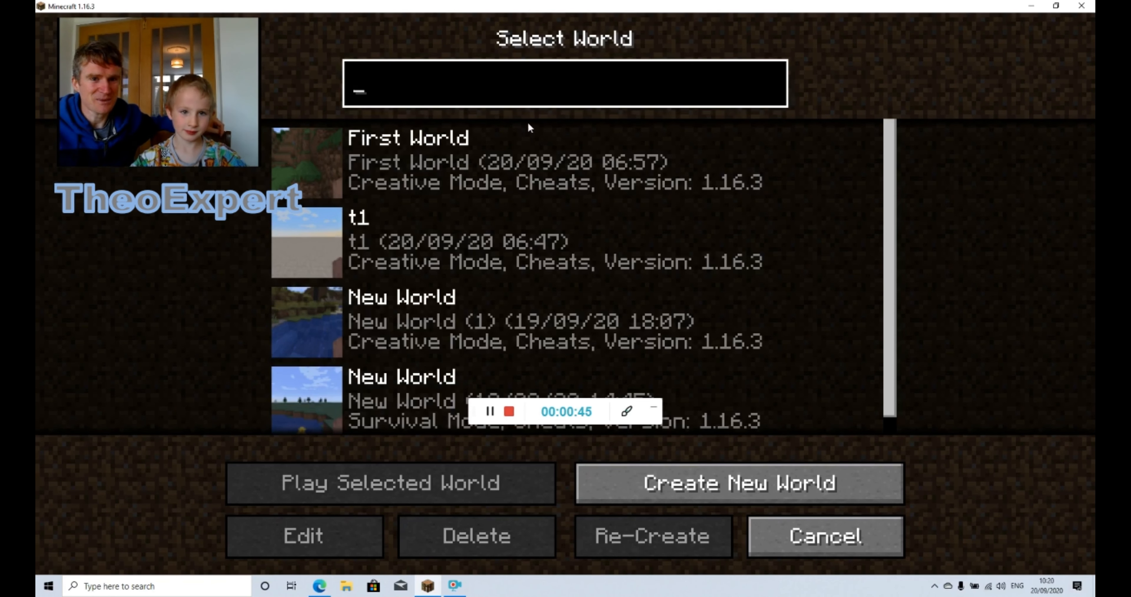